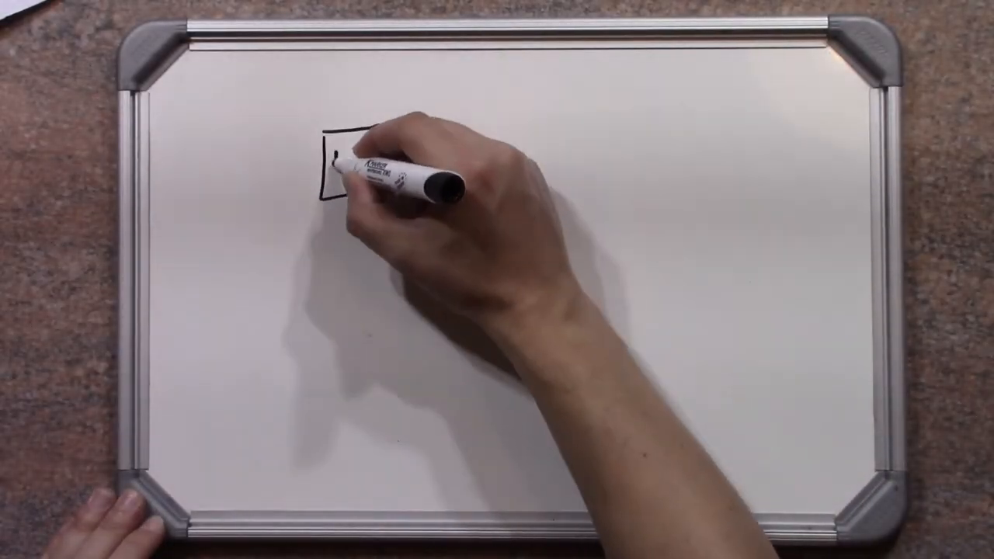
Draw the LP box and input terminal, extend the HP output and split it into another LP/HP pair
drag(350, 156, 334, 303)
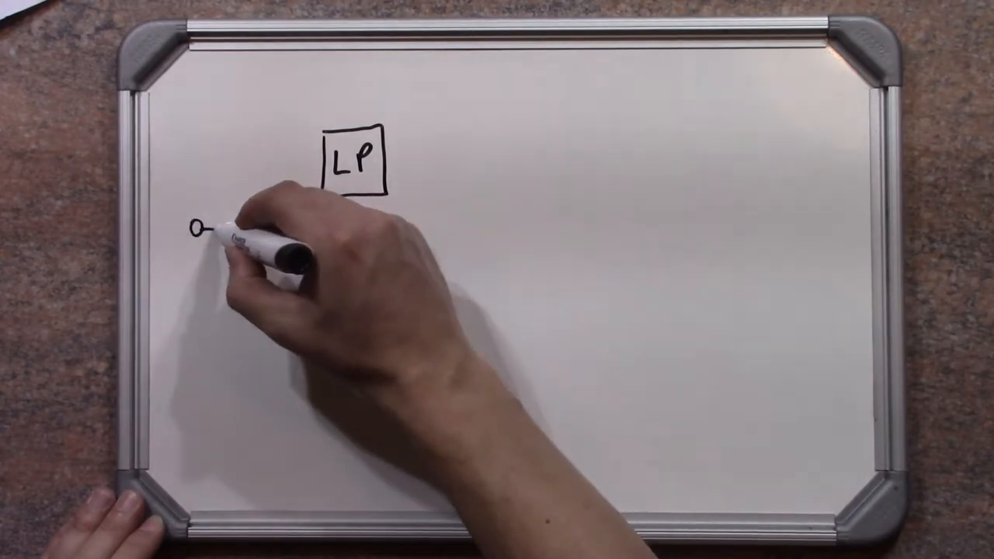
drag(202, 233, 326, 287)
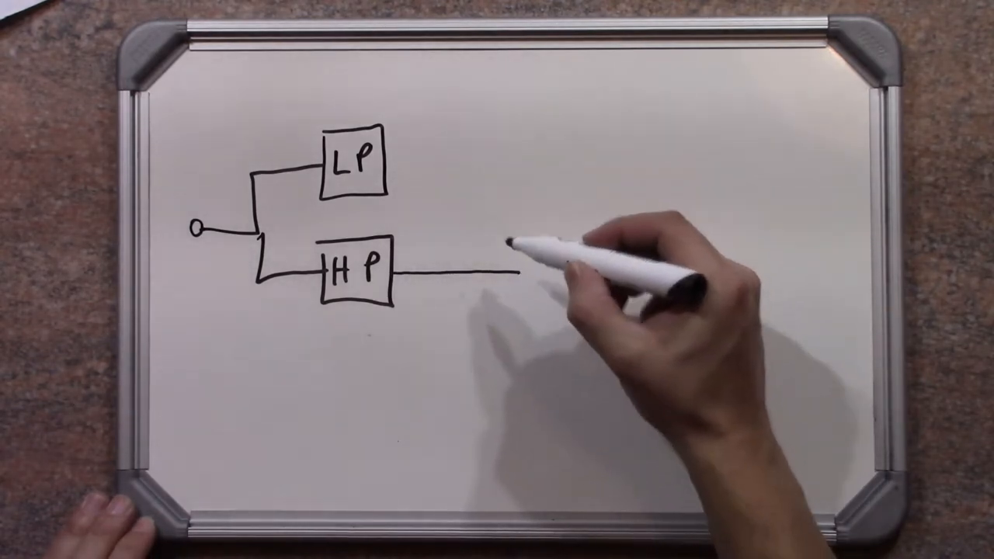
drag(392, 158, 497, 155)
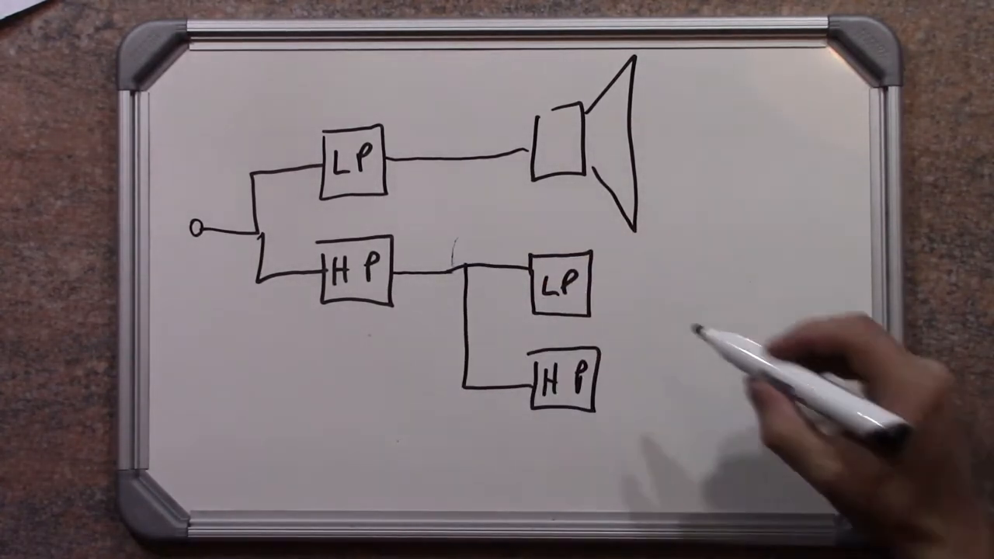
drag(603, 288, 665, 303)
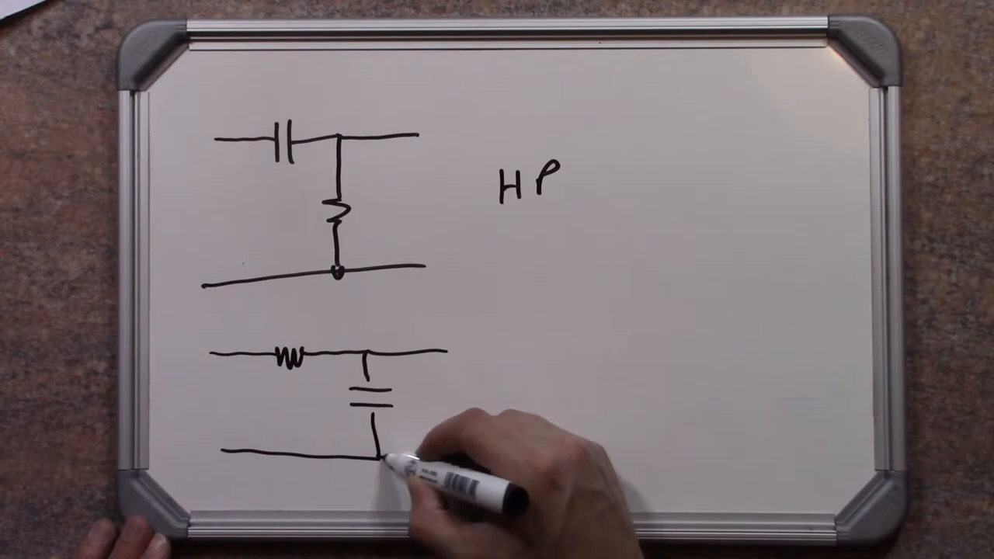
Label the resistor–capacitor network beneath as LP
text(LP)
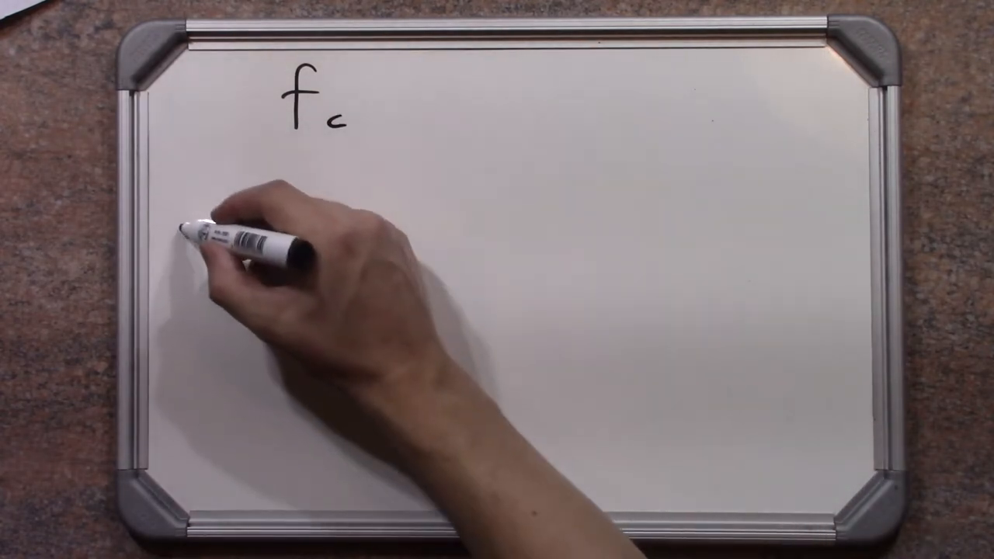
Draw the response curve around fc and label slopes 6dB/Oct and 24dB
drag(186, 225, 520, 420)
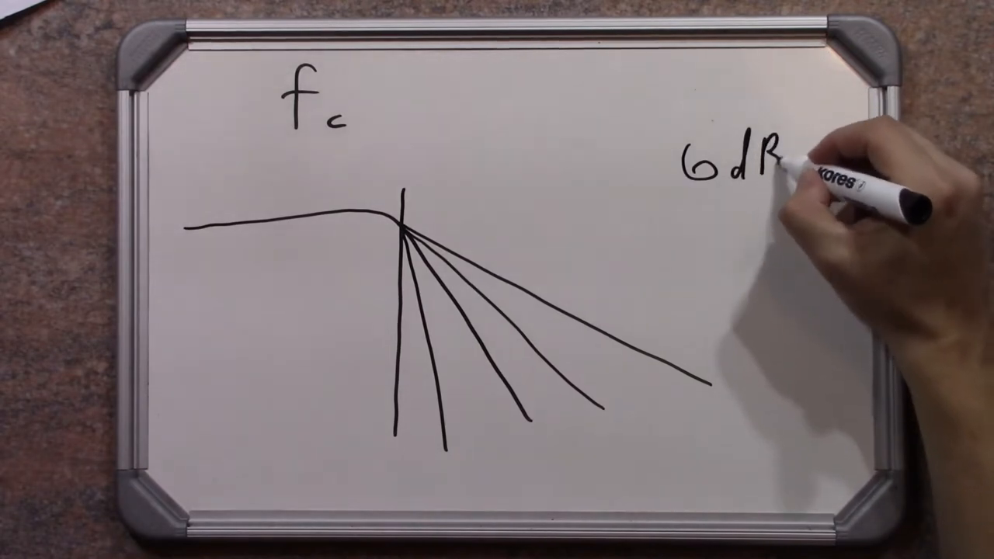
text(/Oct)
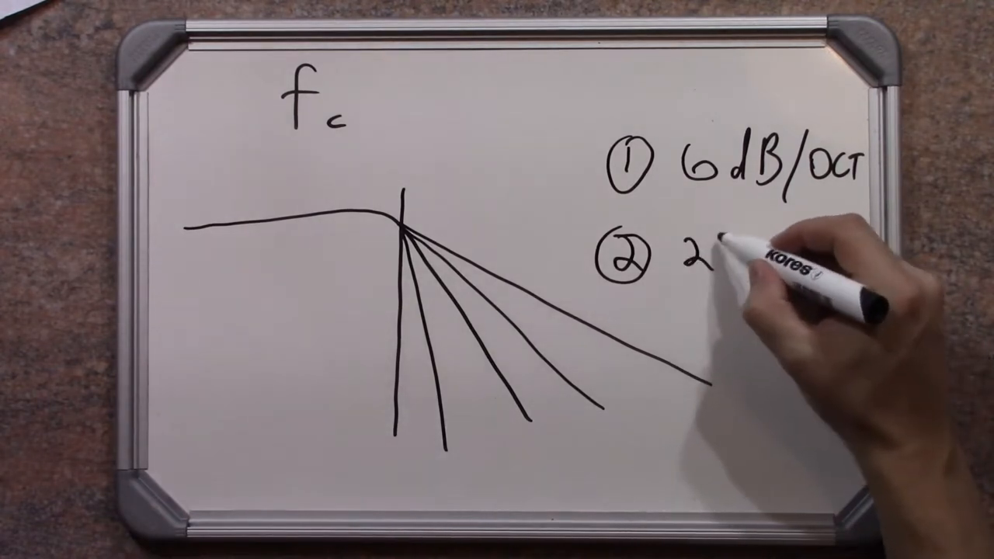
text(24dB)
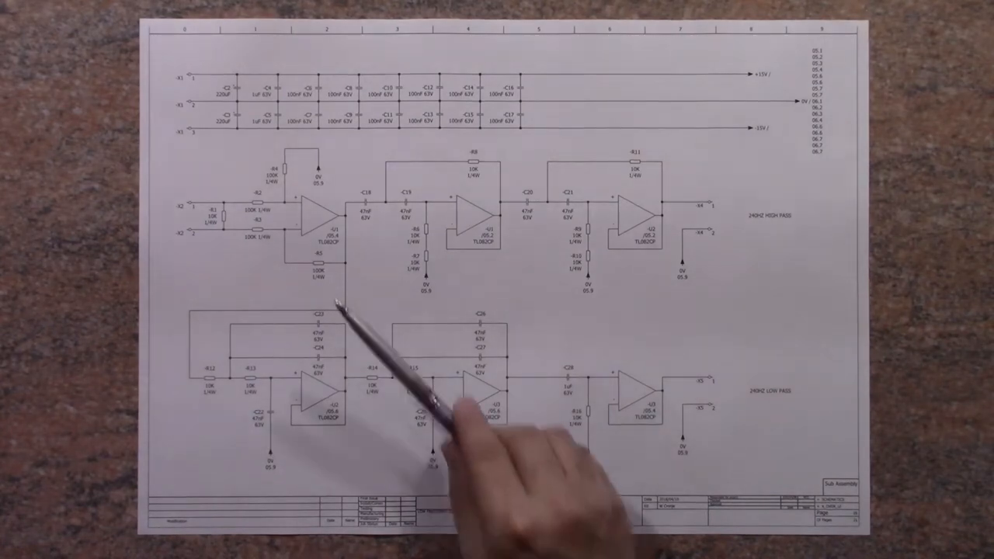
mouse_move(792, 349)
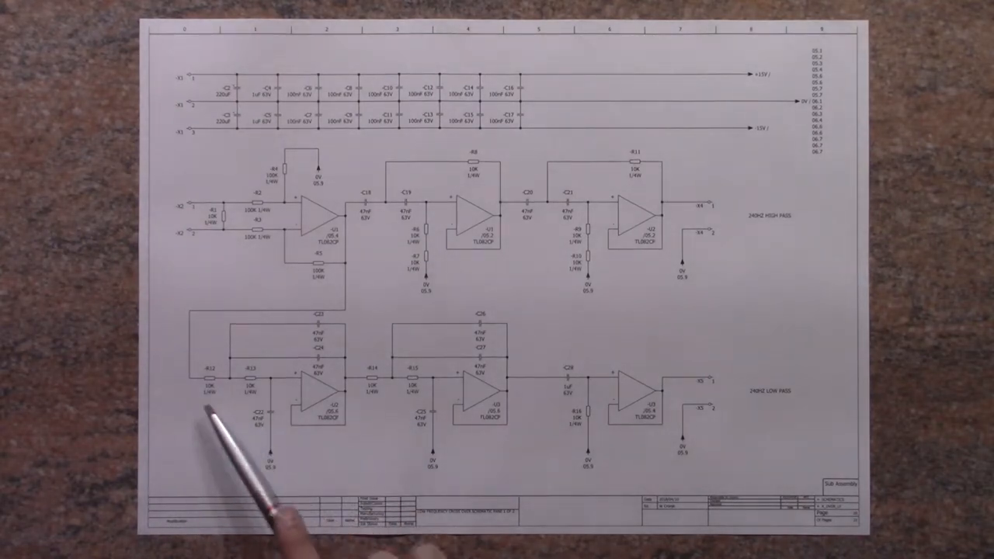
mouse_move(225, 404)
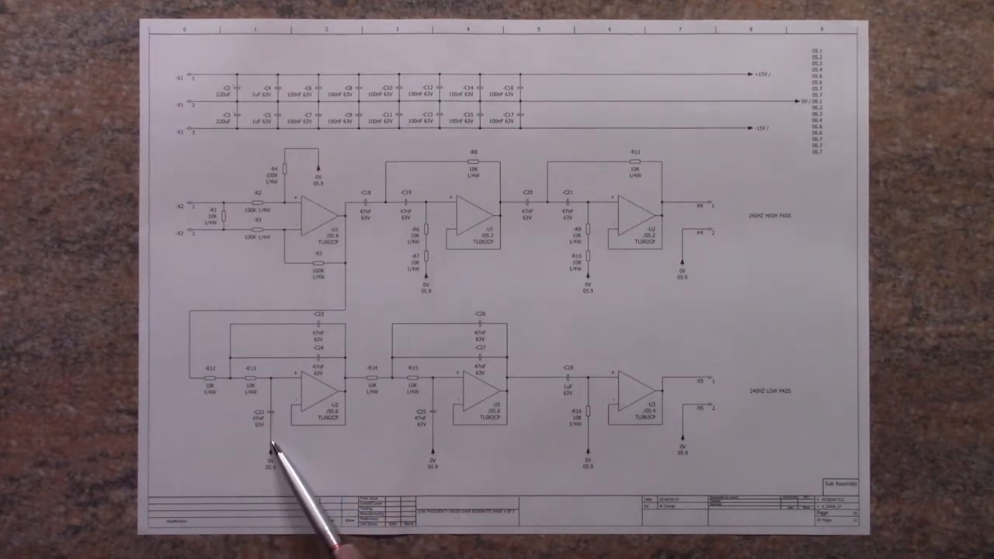
mouse_move(195, 372)
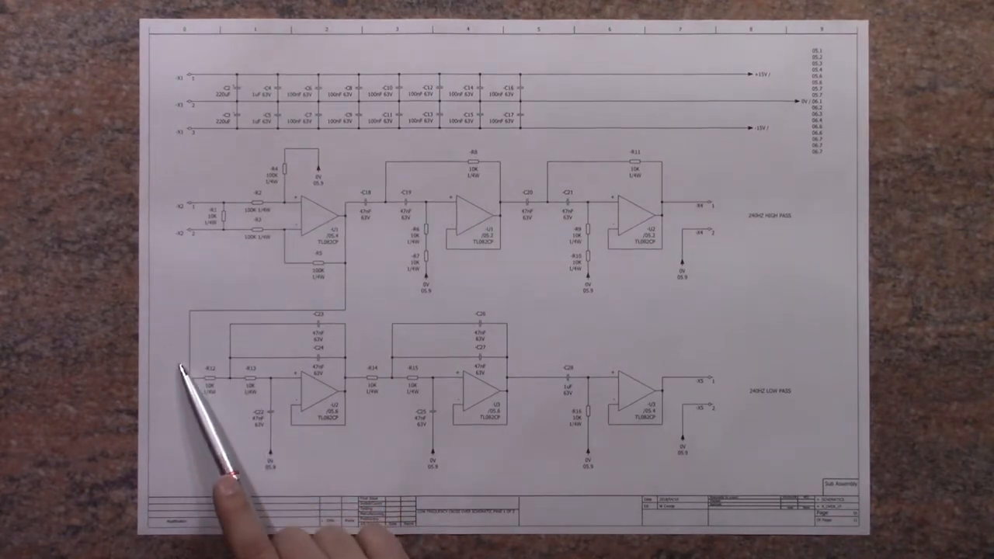